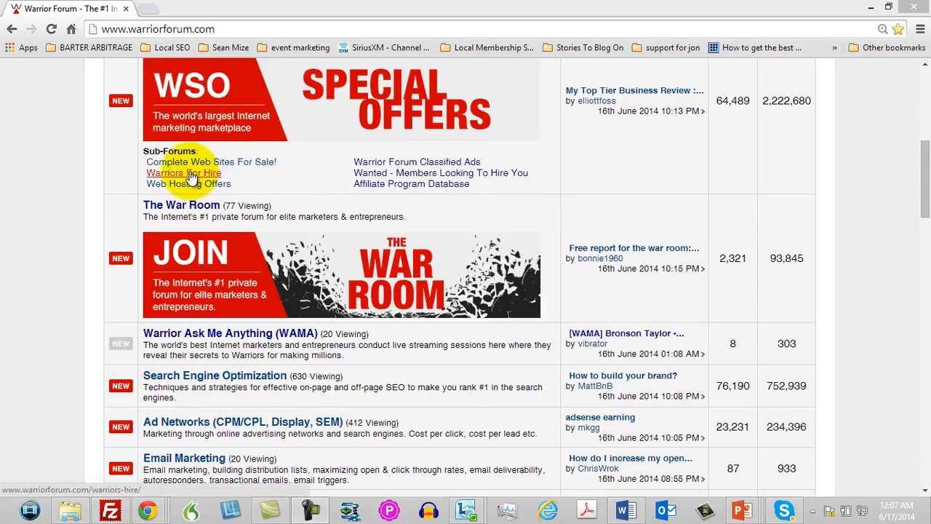
{"action": "mouse_move", "coordinate": [438, 177]}
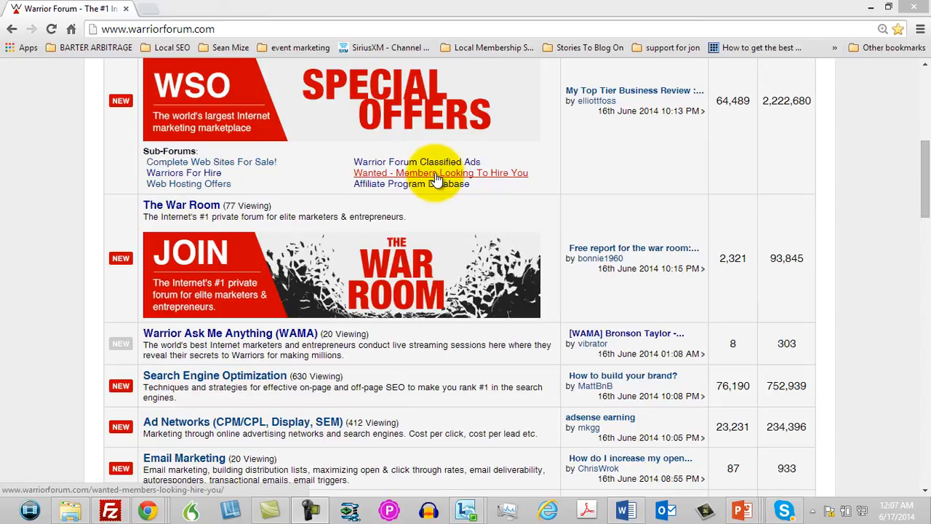
{"action": "mouse_move", "coordinate": [498, 180]}
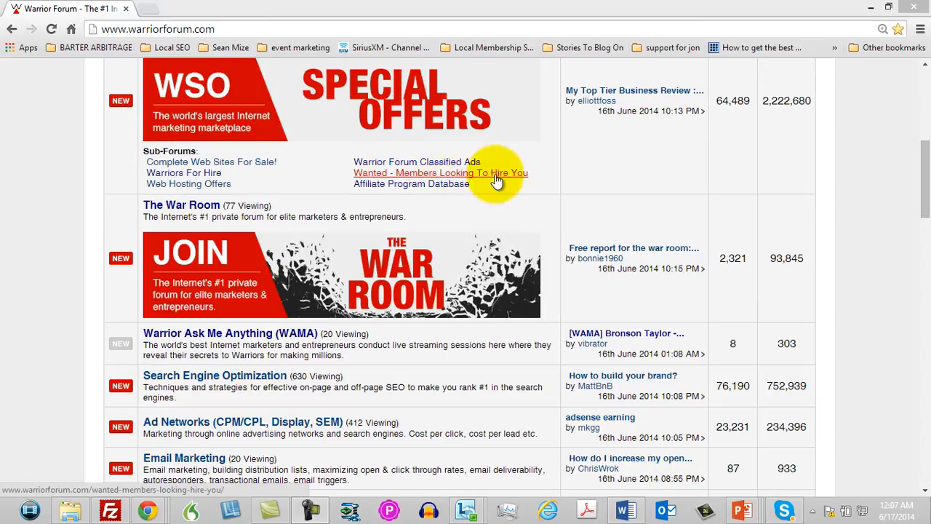
{"action": "mouse_move", "coordinate": [538, 181]}
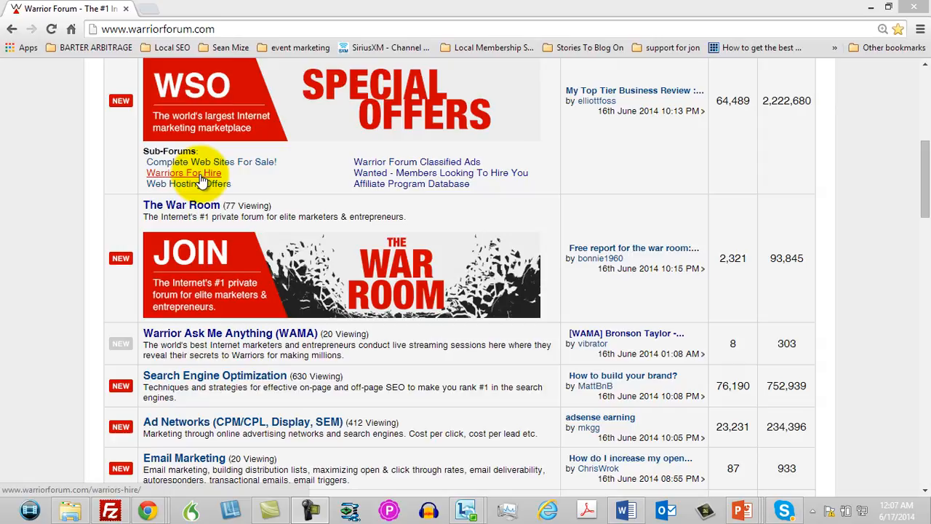
{"action": "mouse_move", "coordinate": [212, 182]}
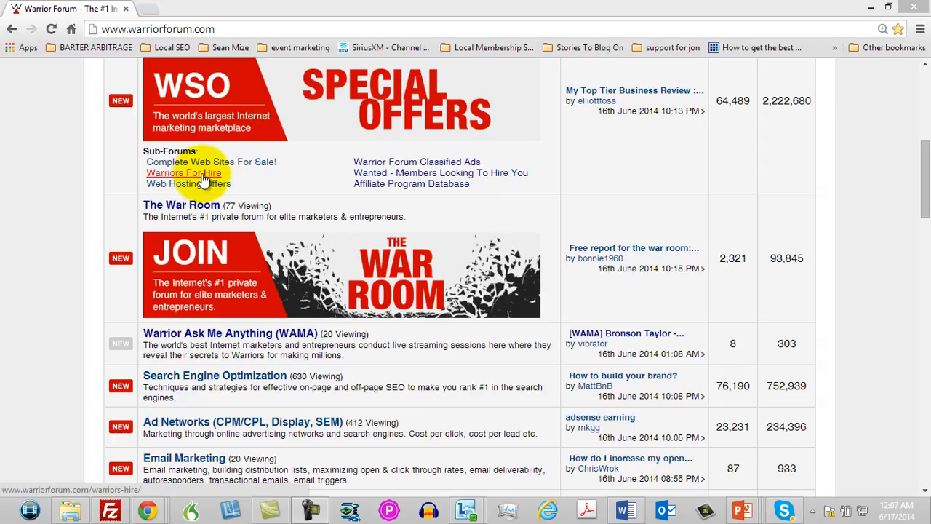
Step: Open the Warriors For Hire sub-forum from the forum home listing
{"action": "left_click", "coordinate": [183, 172]}
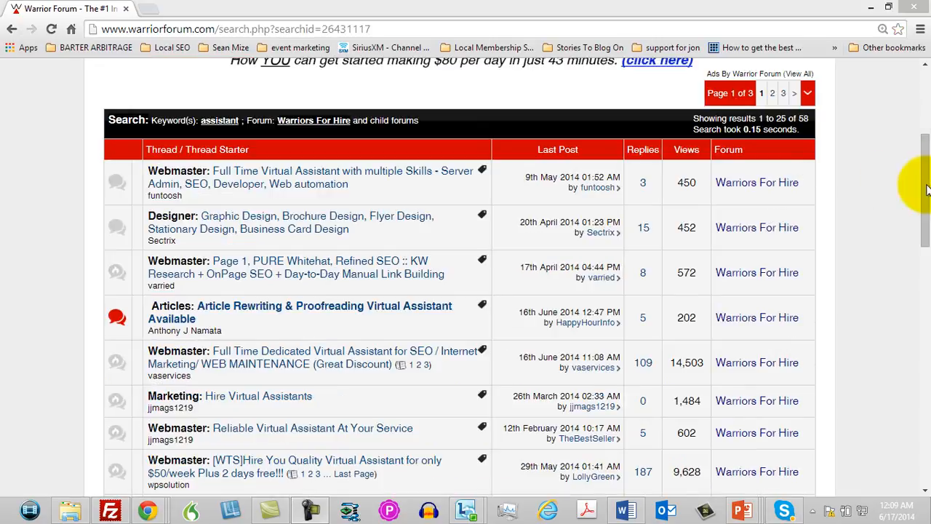
{"action": "mouse_move", "coordinate": [337, 193]}
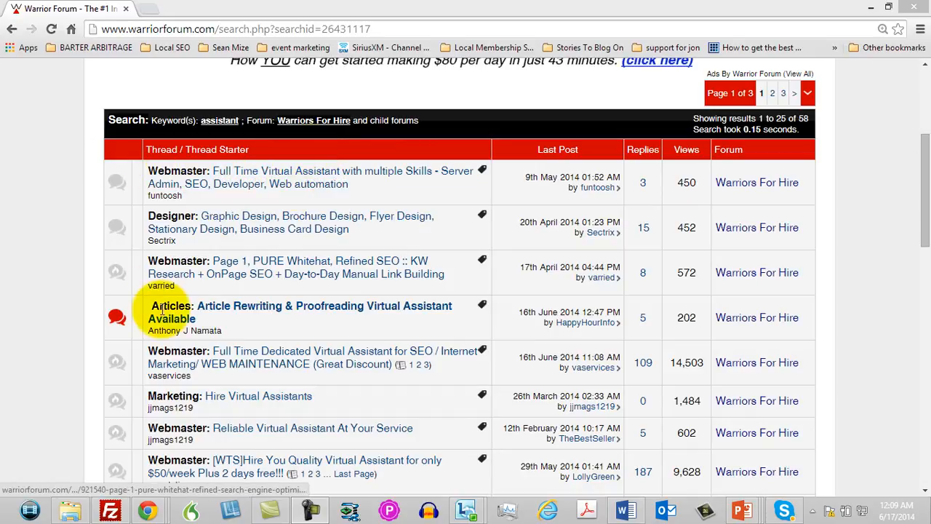
{"action": "mouse_move", "coordinate": [153, 338]}
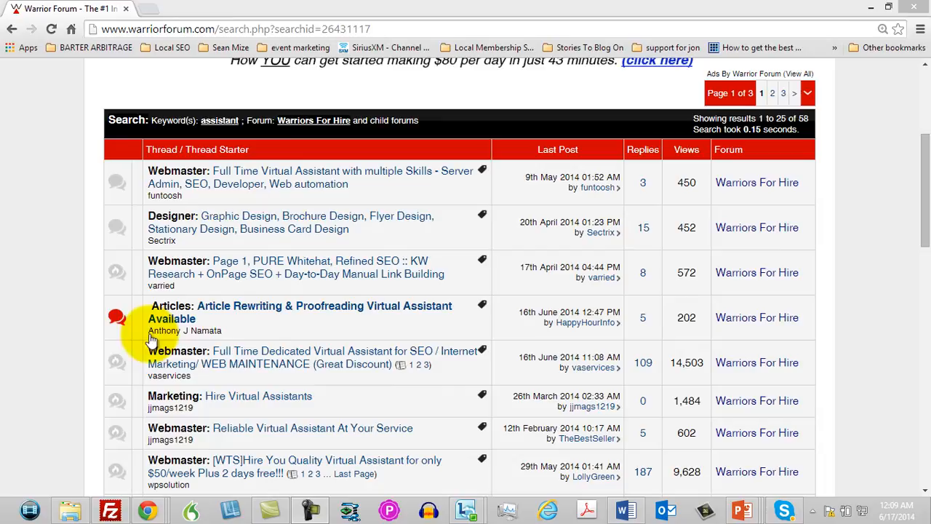
{"action": "mouse_move", "coordinate": [458, 401]}
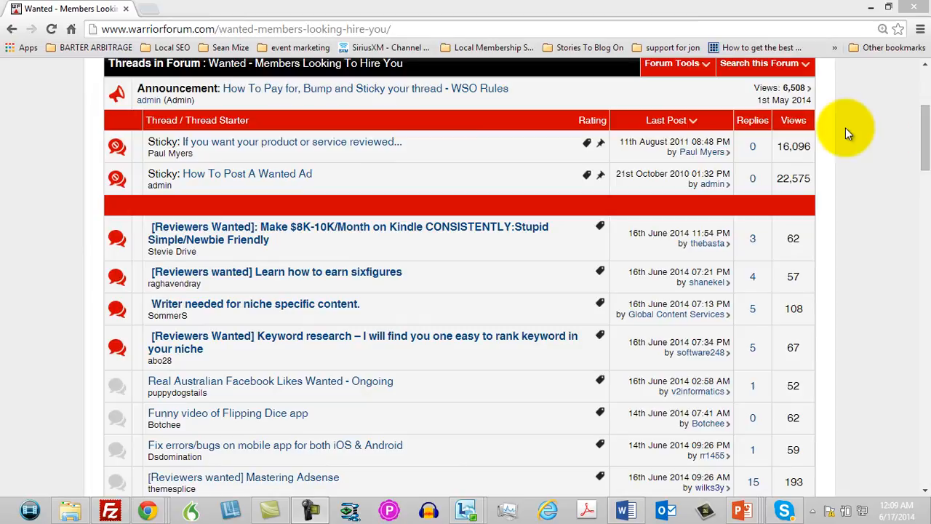
{"action": "mouse_move", "coordinate": [622, 209]}
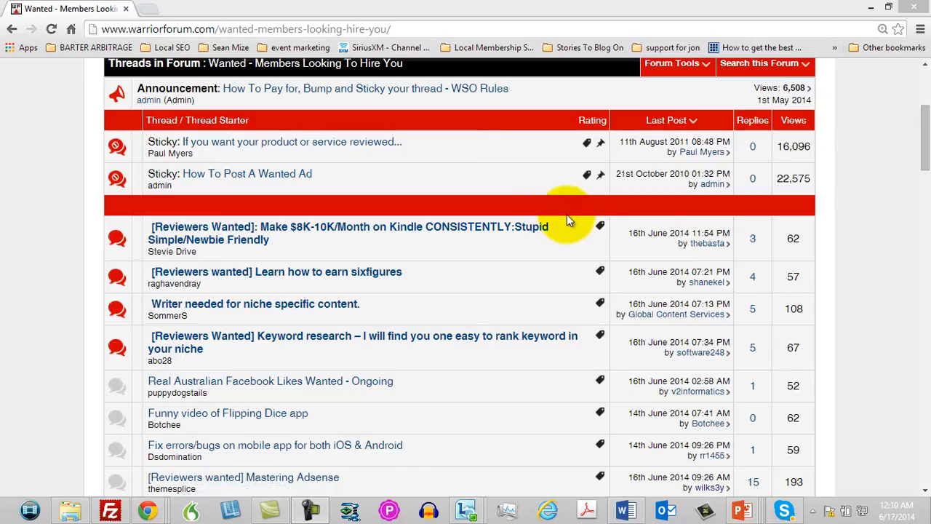
{"action": "mouse_move", "coordinate": [924, 138]}
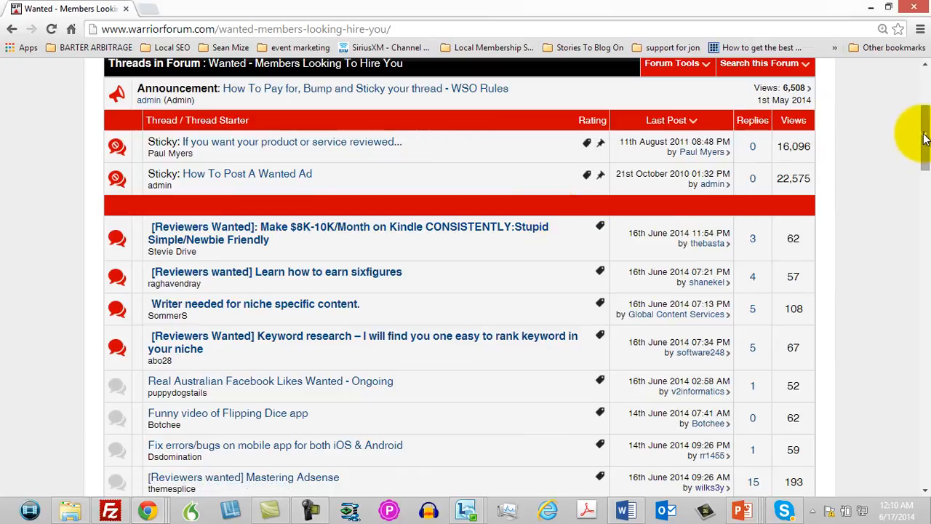
Step: Scroll down through the Wanted - Members Looking To Hire You thread list
{"action": "scroll", "scroll_direction": "down", "scroll_amount": 3}
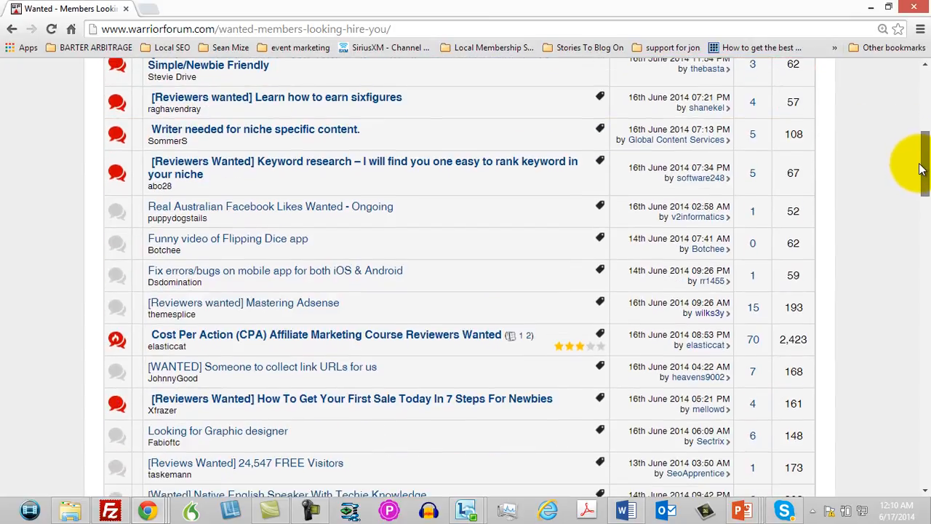
{"action": "scroll", "scroll_direction": "down", "scroll_amount": 3}
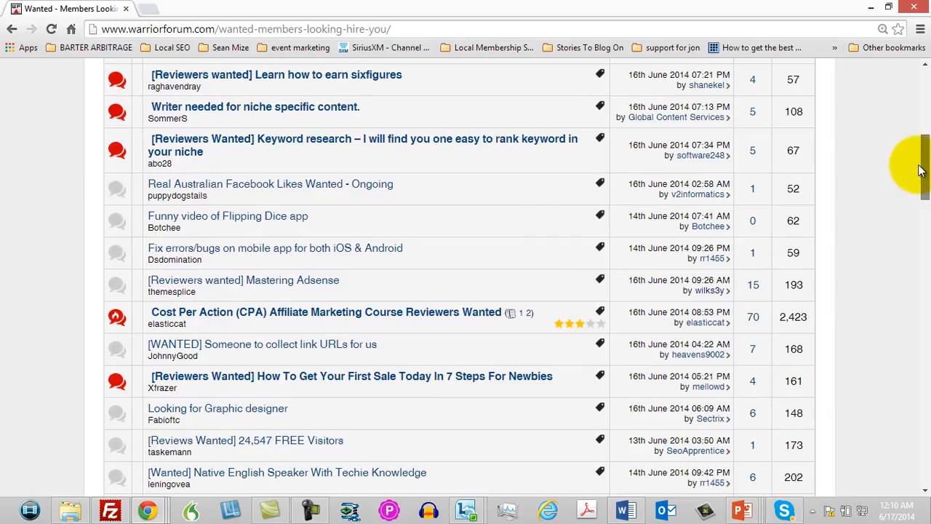
{"action": "scroll", "scroll_direction": "down", "scroll_amount": 3}
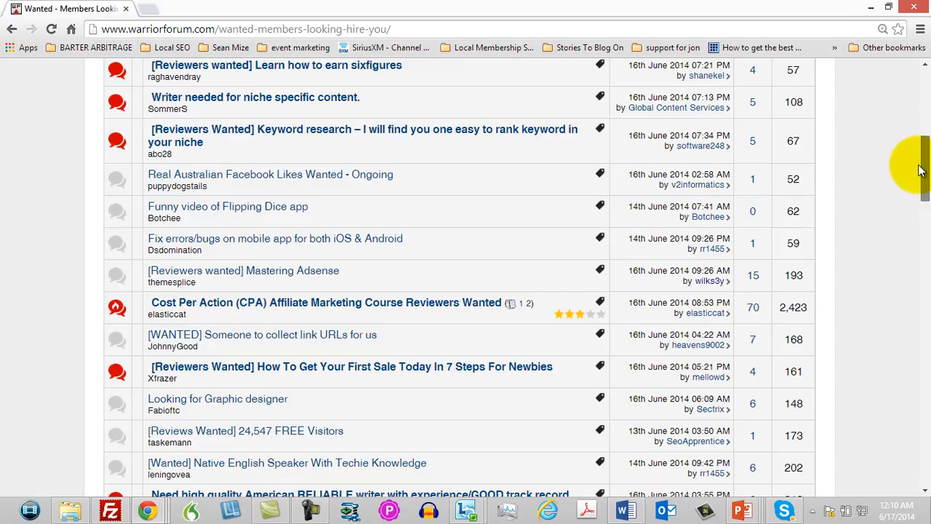
{"action": "scroll", "scroll_direction": "down", "scroll_amount": 3}
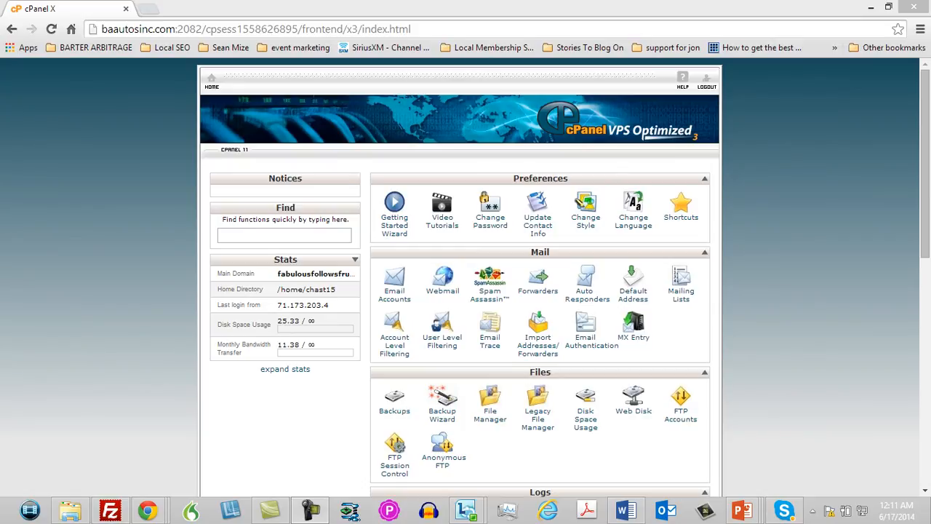
Step: Launch Fantastico De Luxe from the Software/Services section of cPanel home
{"action": "scroll", "scroll_direction": "down", "scroll_amount": 3}
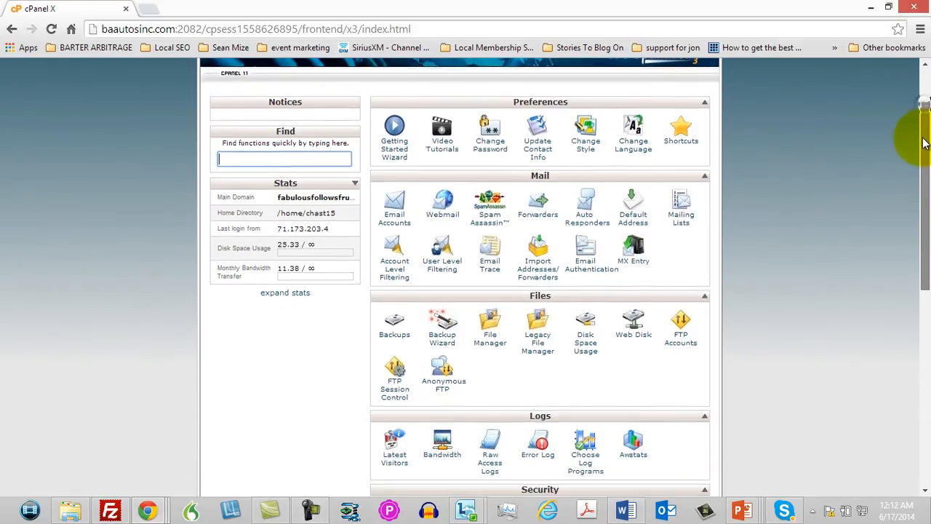
{"action": "scroll", "scroll_direction": "down", "scroll_amount": 3}
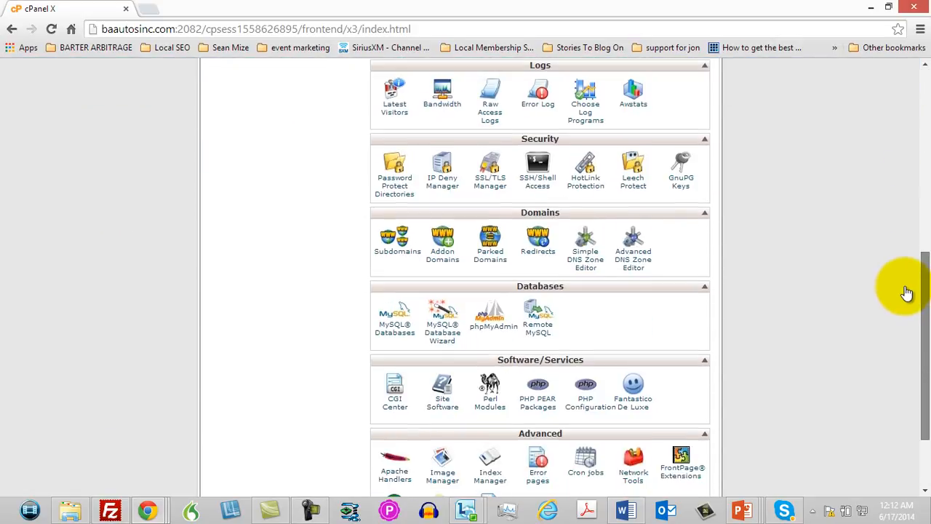
{"action": "left_click", "coordinate": [633, 386]}
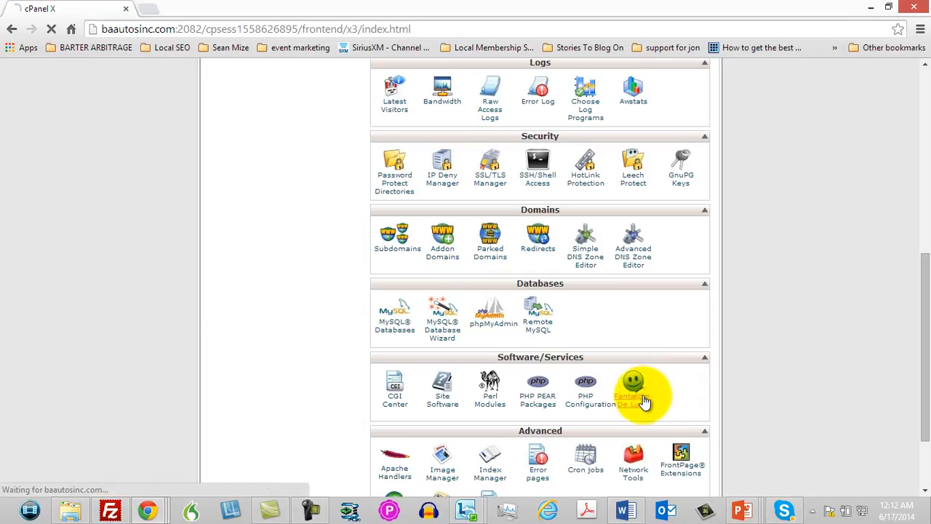
{"action": "left_click", "coordinate": [633, 385]}
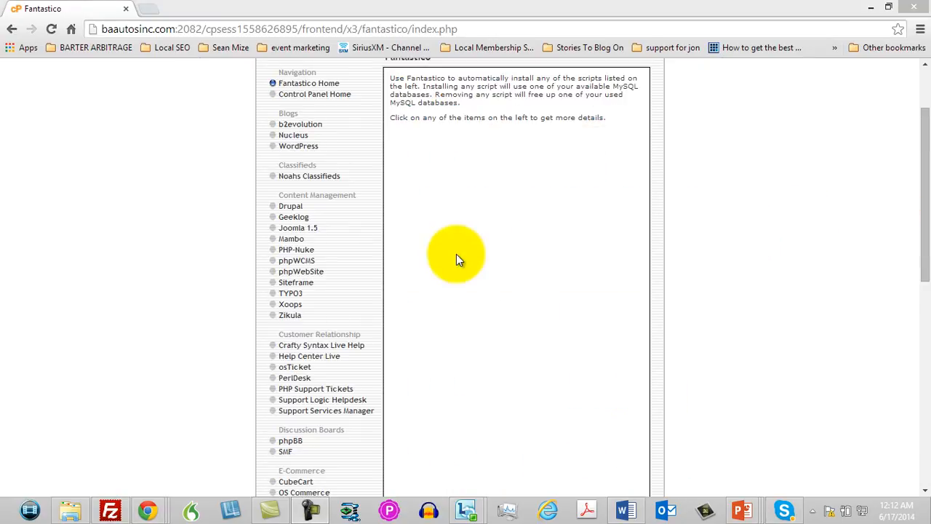
{"action": "mouse_move", "coordinate": [309, 355]}
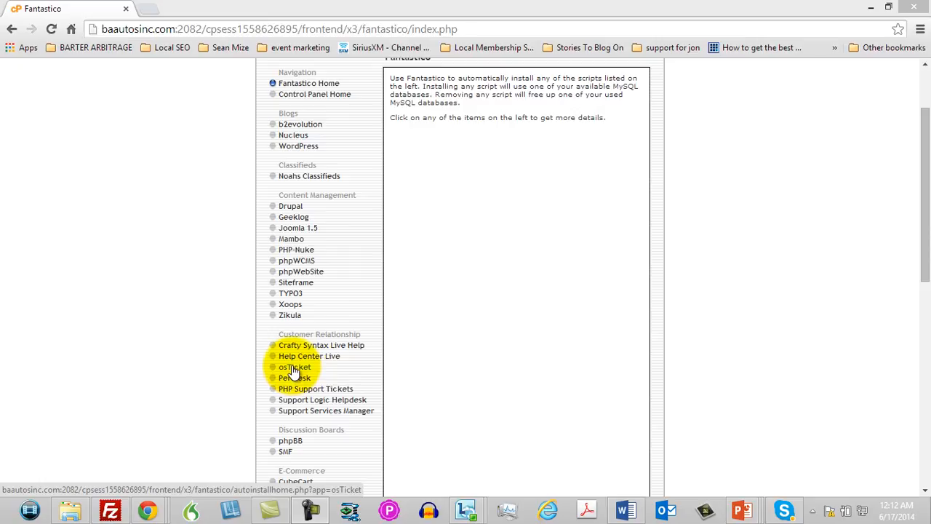
Step: Open the osTicket script page from Fantastico's Customer Relationship navigation
{"action": "left_click", "coordinate": [294, 367]}
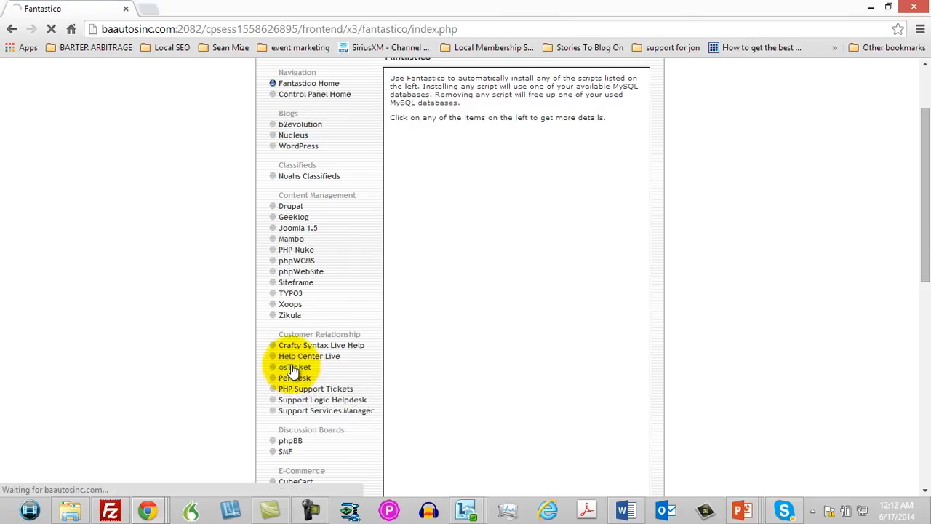
{"action": "left_click", "coordinate": [294, 366]}
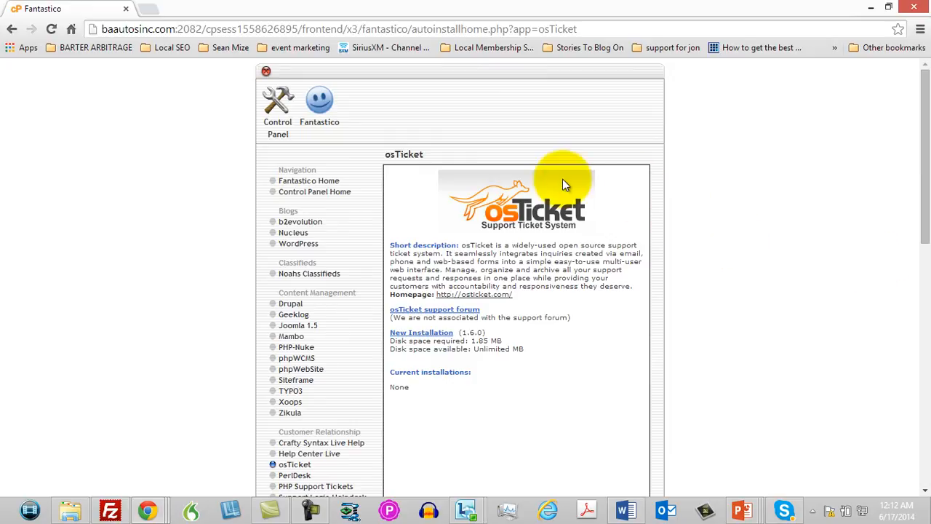
{"action": "mouse_move", "coordinate": [493, 226]}
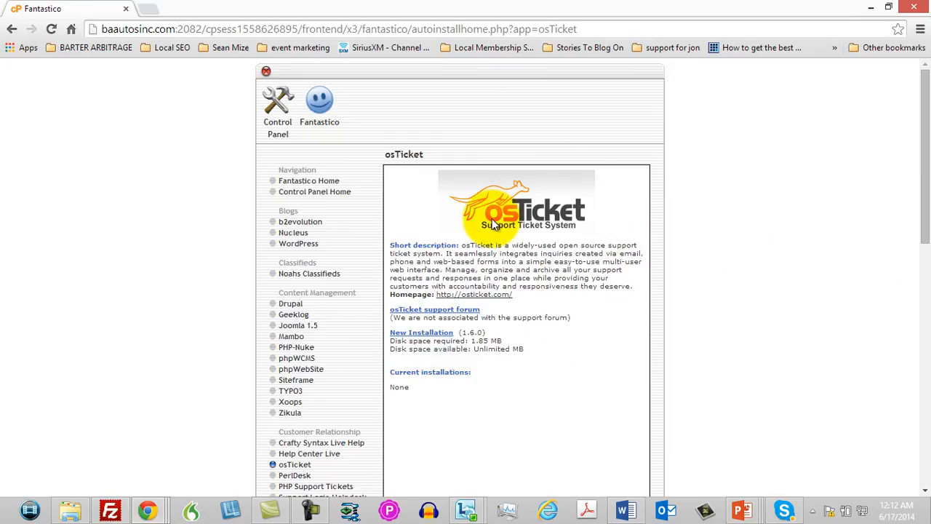